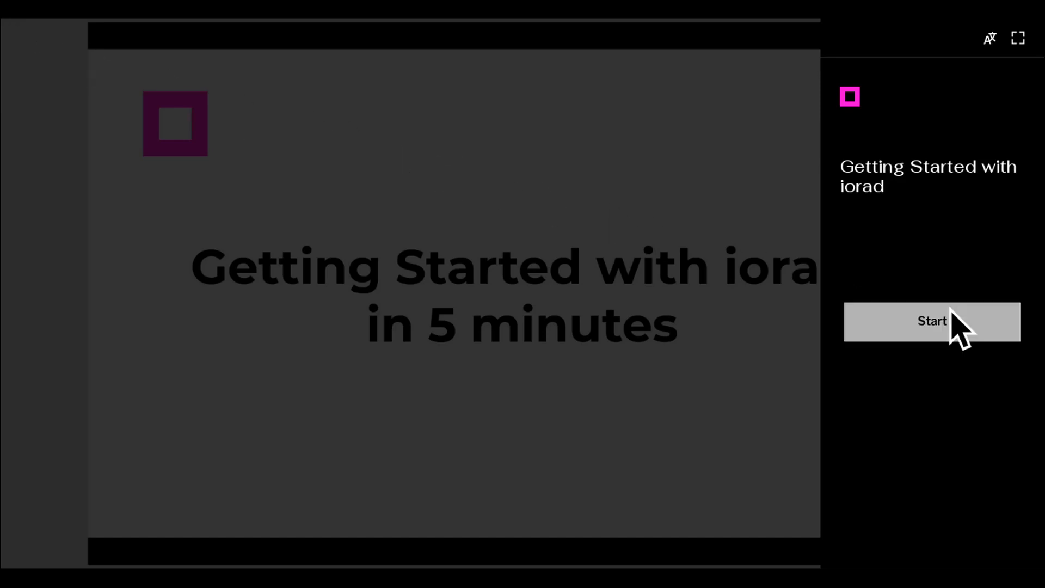
- Start the Getting Started walkthrough and advance to the empty My tutorials page
{"action": "left_click", "coordinate": [933, 322]}
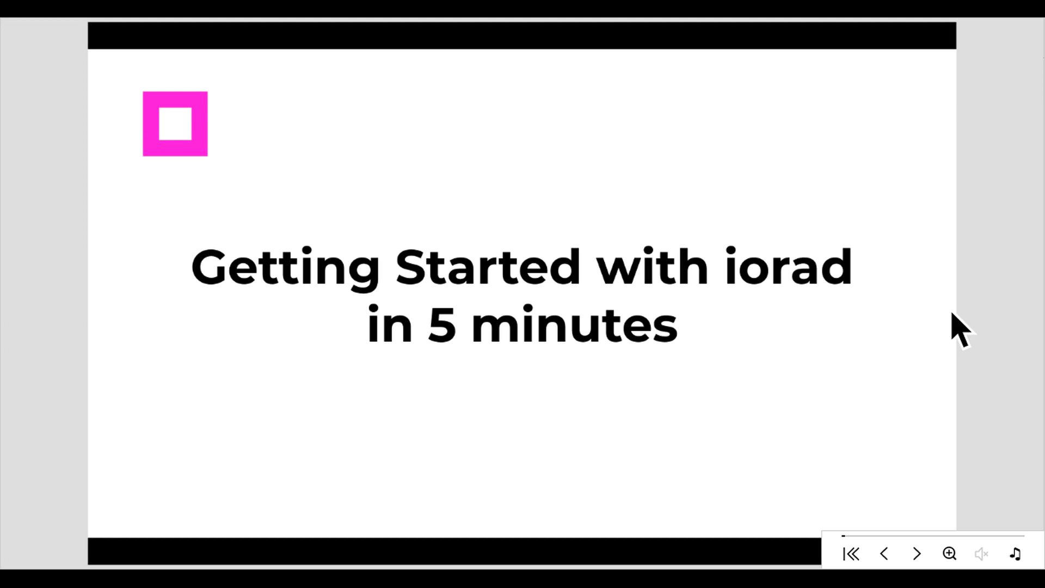
{"action": "left_click", "coordinate": [917, 553]}
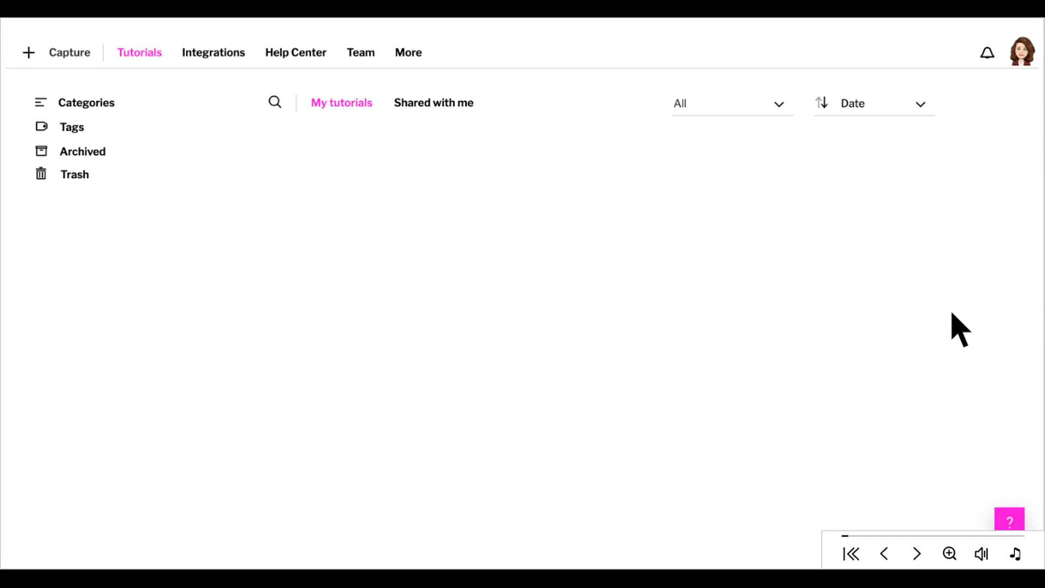
- Begin a new web capture and add the iorad extension to Chrome
{"action": "left_click", "coordinate": [62, 52]}
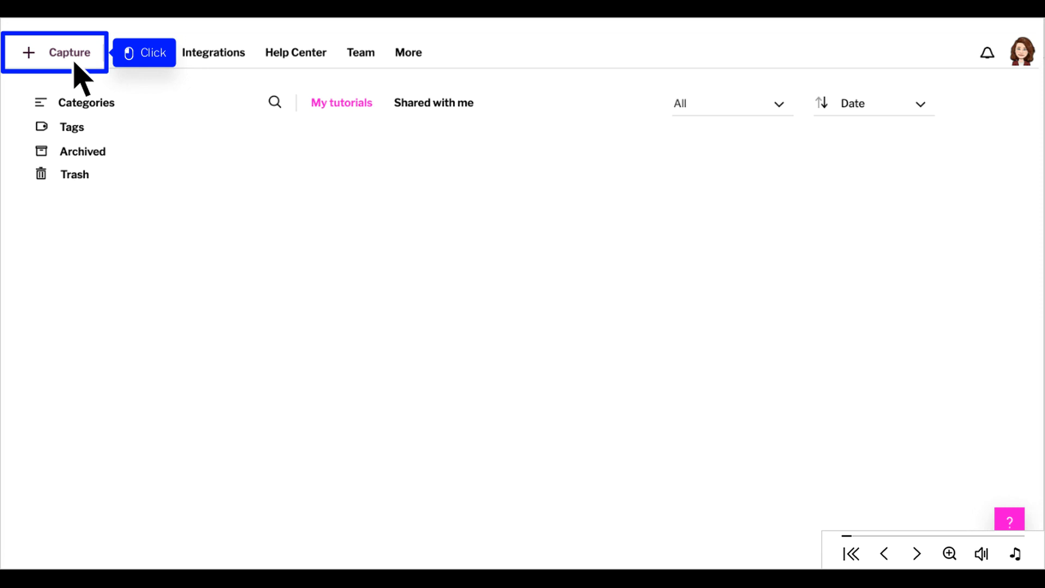
{"action": "left_click", "coordinate": [65, 52]}
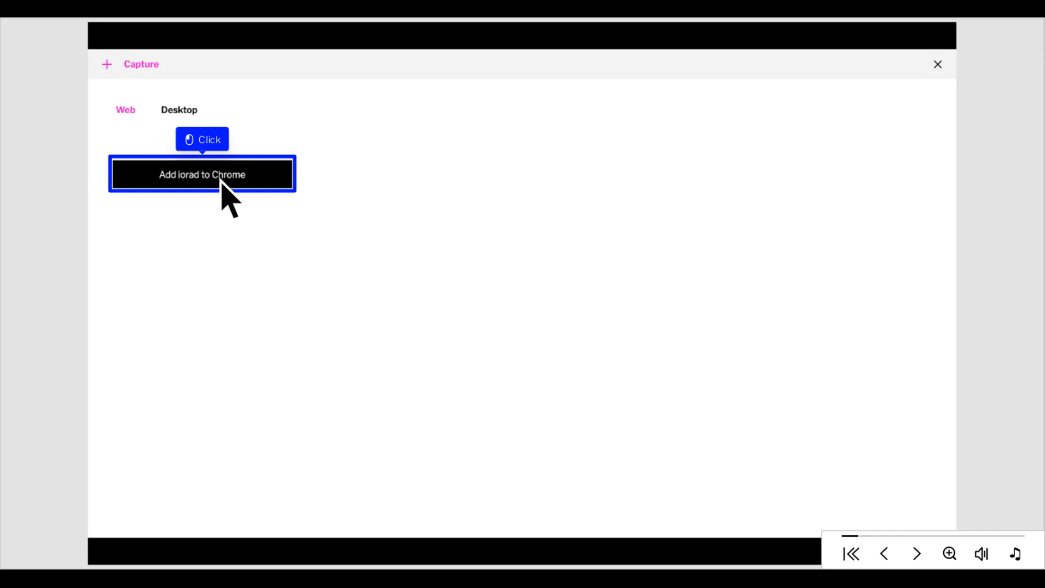
{"action": "left_click", "coordinate": [202, 175]}
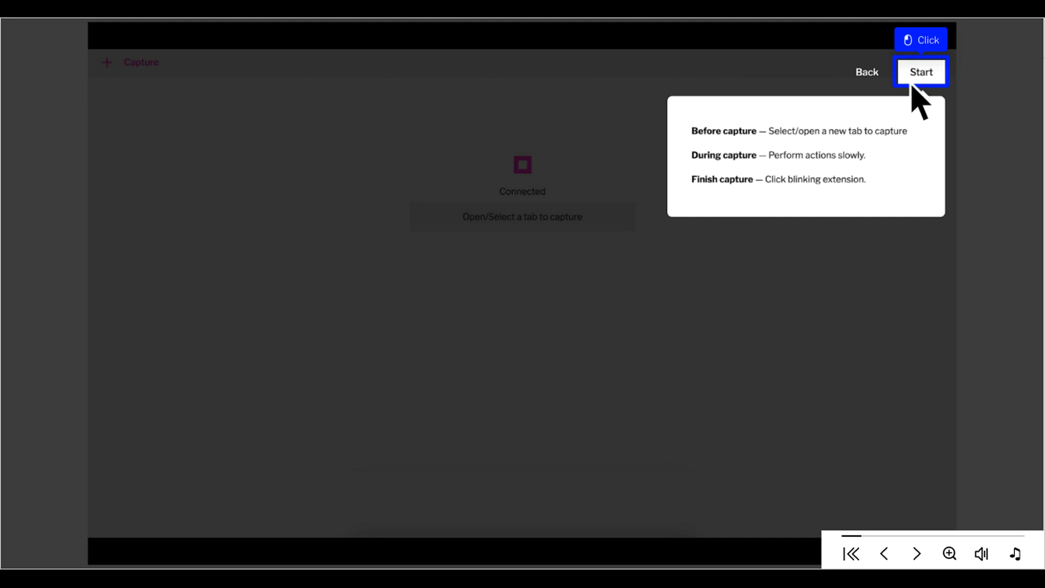
- Record applying the Bridge label to the Zoom Reminder email in Gmail
{"action": "left_click", "coordinate": [921, 71]}
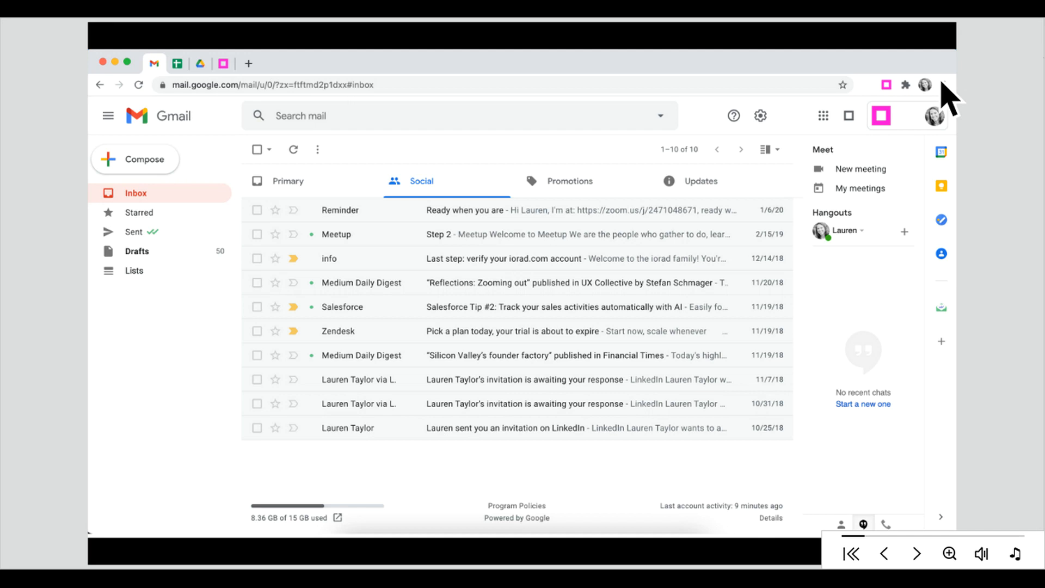
{"action": "left_click", "coordinate": [256, 210]}
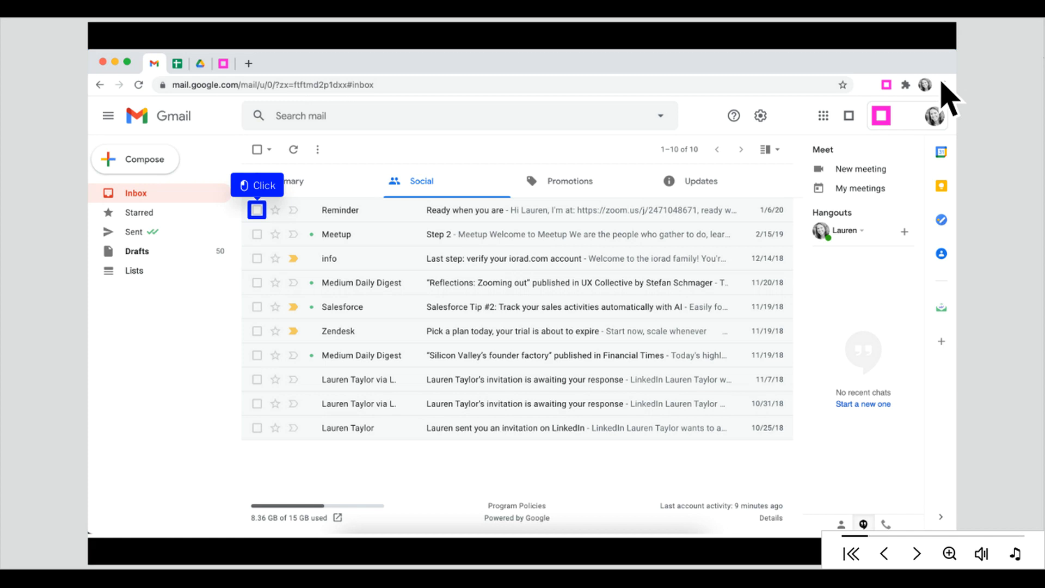
{"action": "mouse_move", "coordinate": [283, 241]}
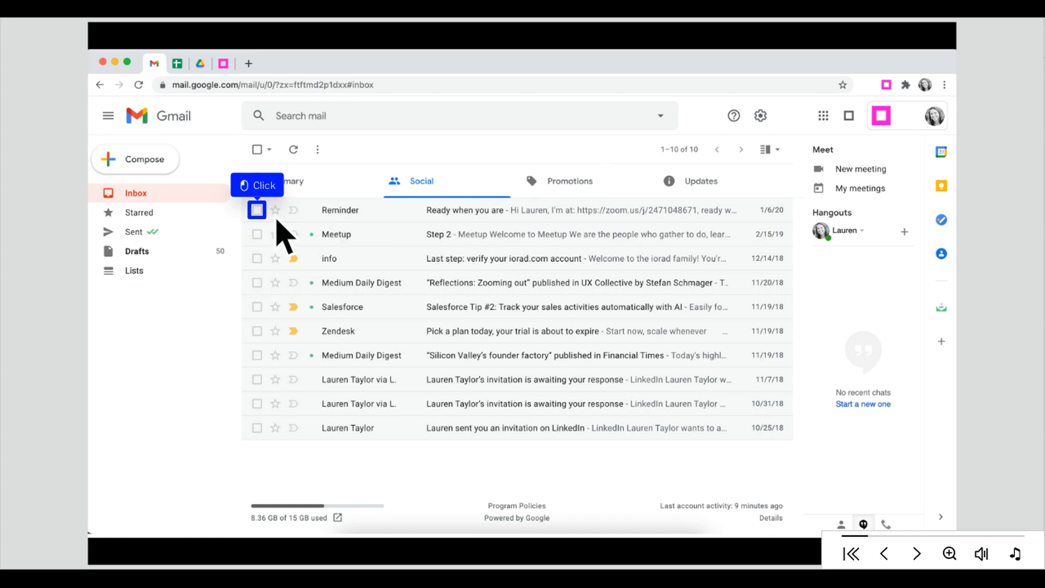
{"action": "left_click", "coordinate": [256, 210]}
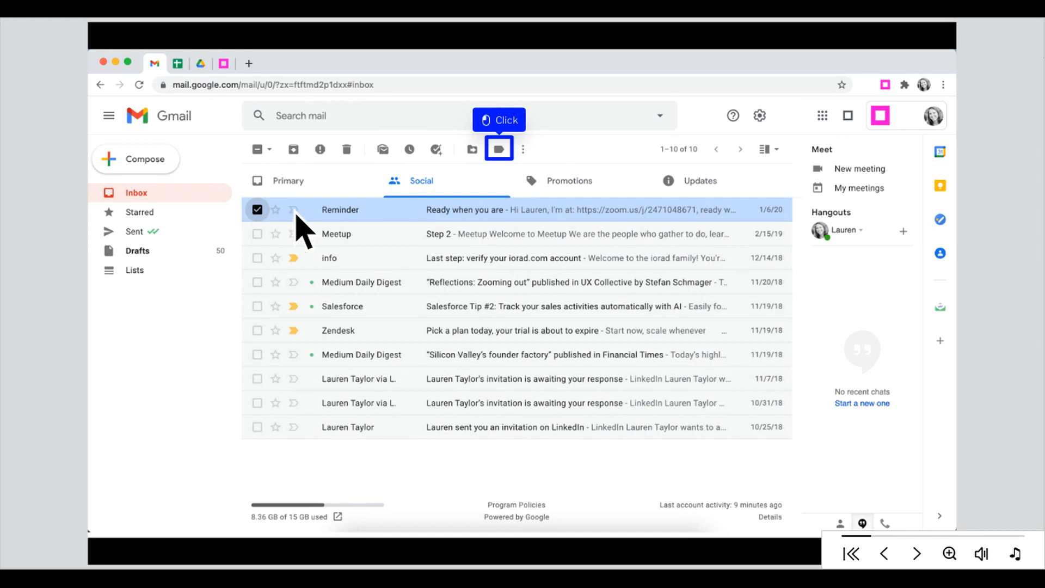
{"action": "left_click", "coordinate": [499, 149]}
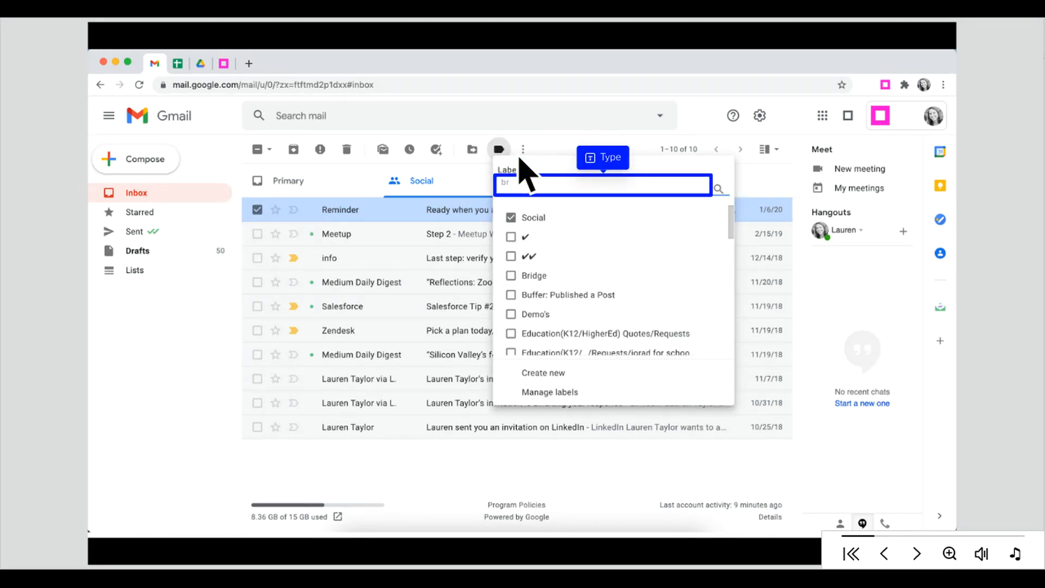
{"action": "mouse_move", "coordinate": [632, 212]}
{"action": "type", "text": "br"}
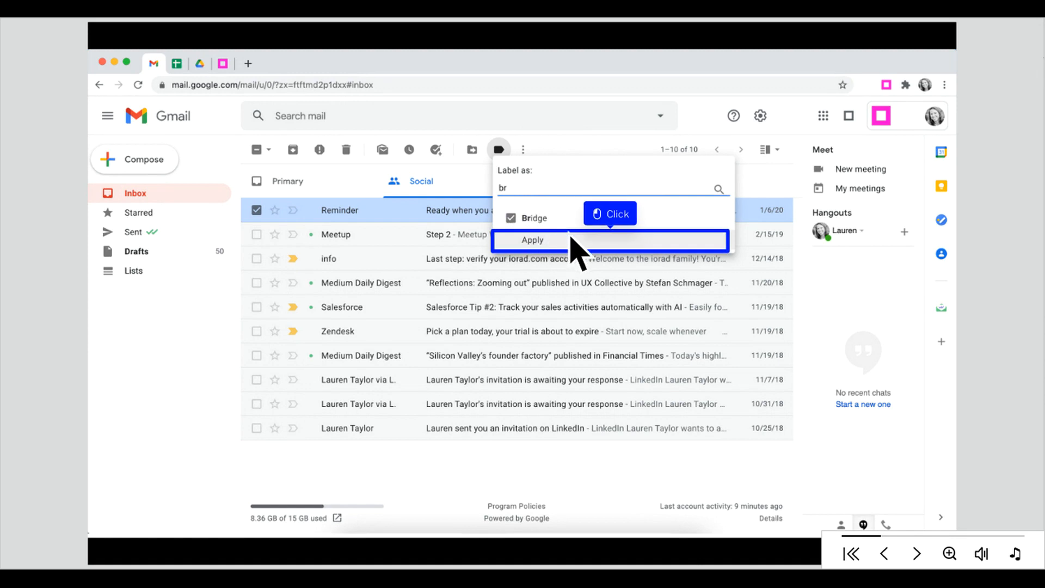
{"action": "left_click", "coordinate": [532, 240]}
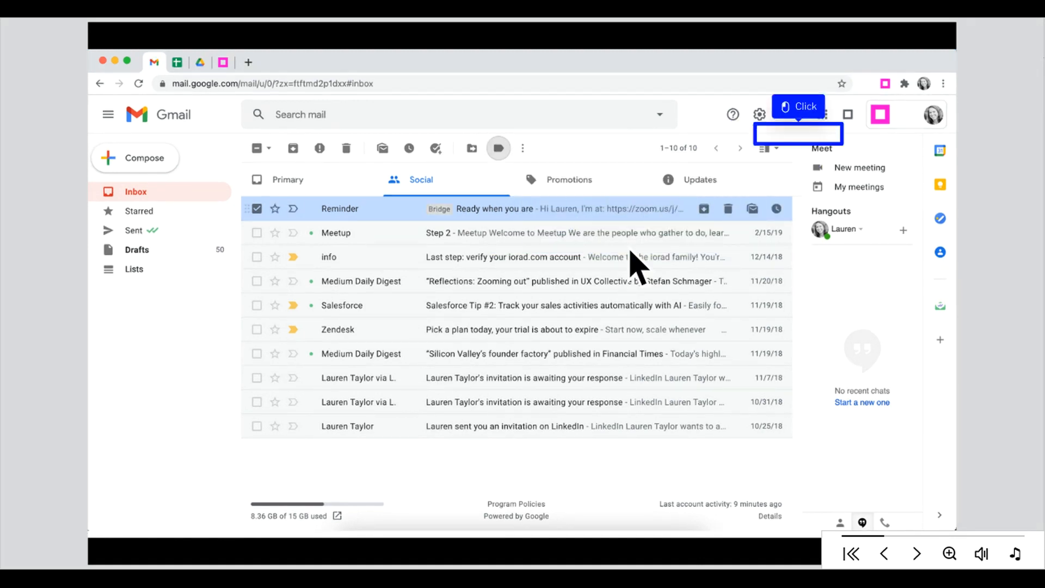
{"action": "left_click", "coordinate": [885, 83]}
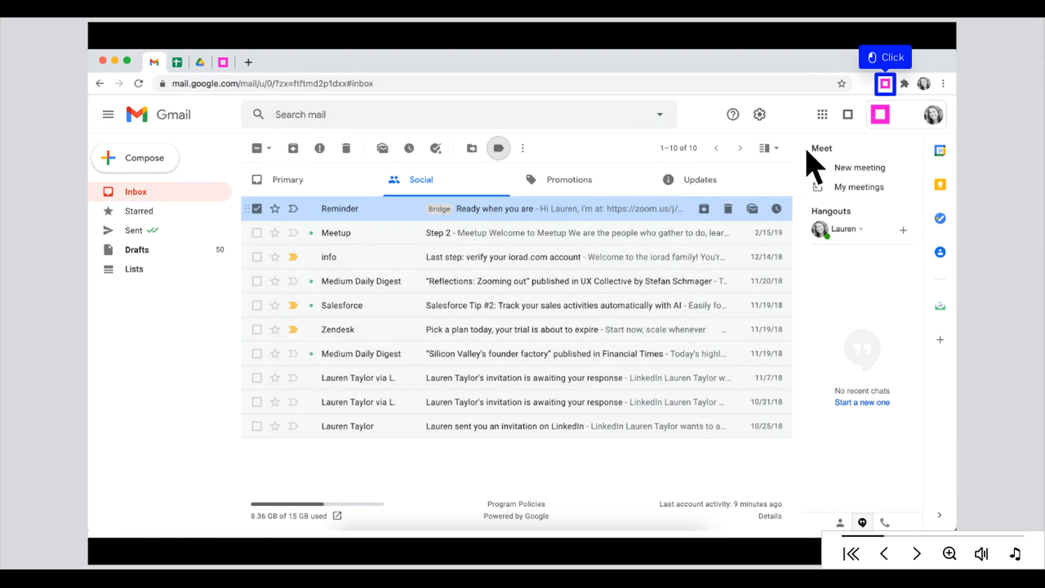
- Stop recording from the extension icon and click Done to open the editor
{"action": "left_click", "coordinate": [885, 83]}
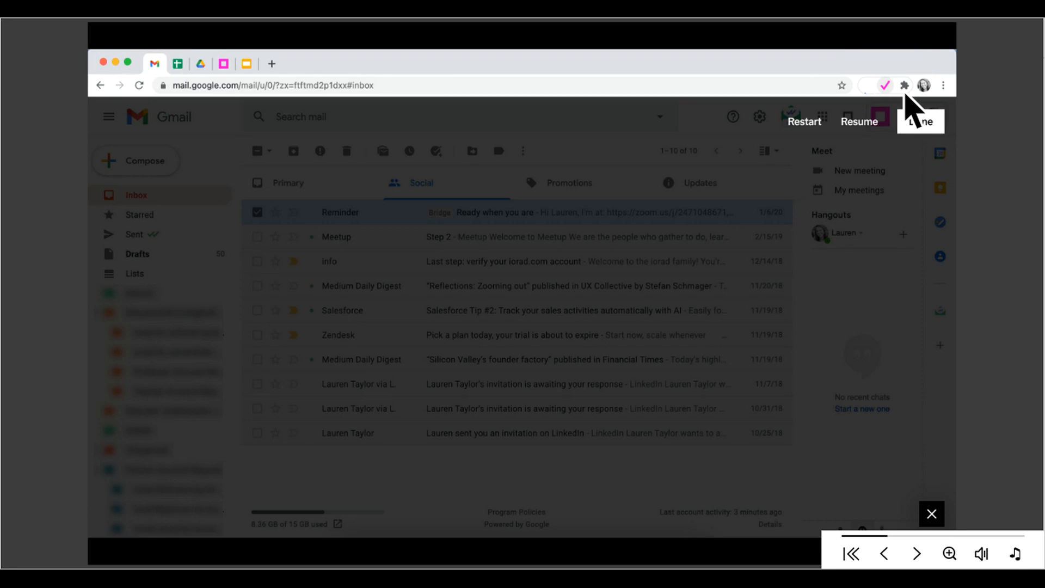
{"action": "left_click", "coordinate": [904, 85]}
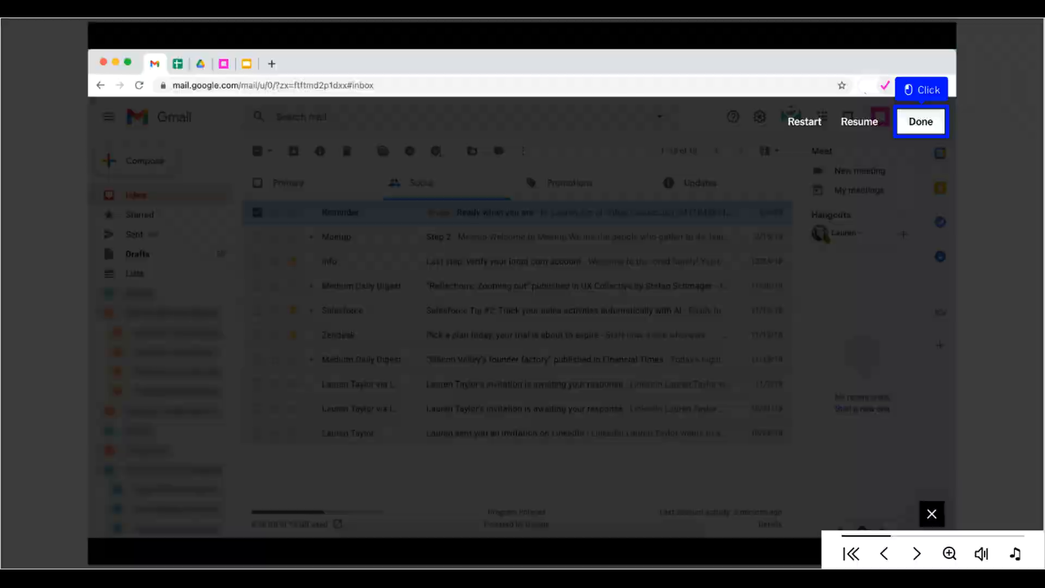
{"action": "left_click", "coordinate": [921, 121]}
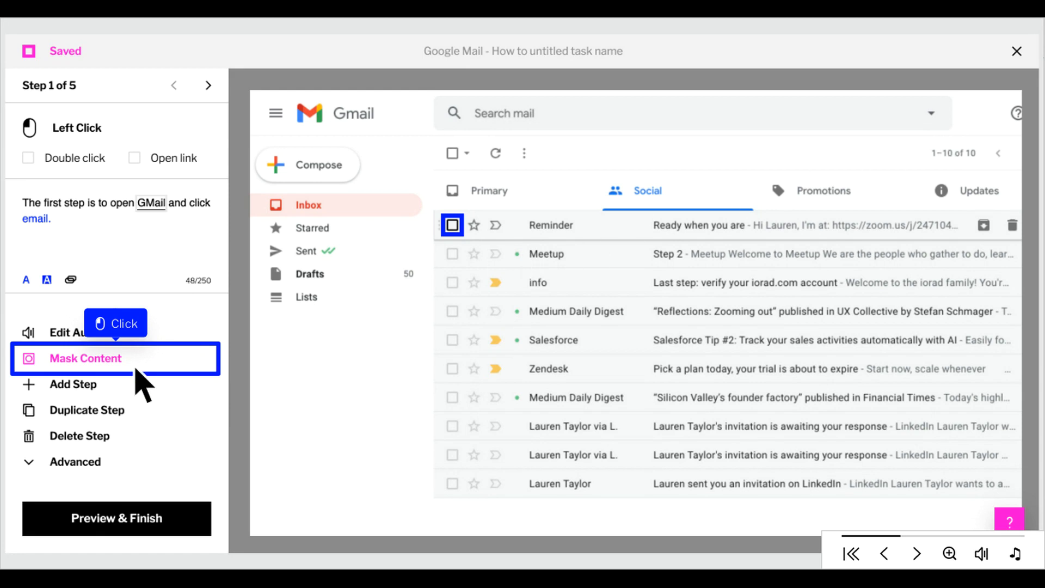
- Permanently blur the email list in step 1 and mask it across all steps
{"action": "left_click", "coordinate": [85, 359]}
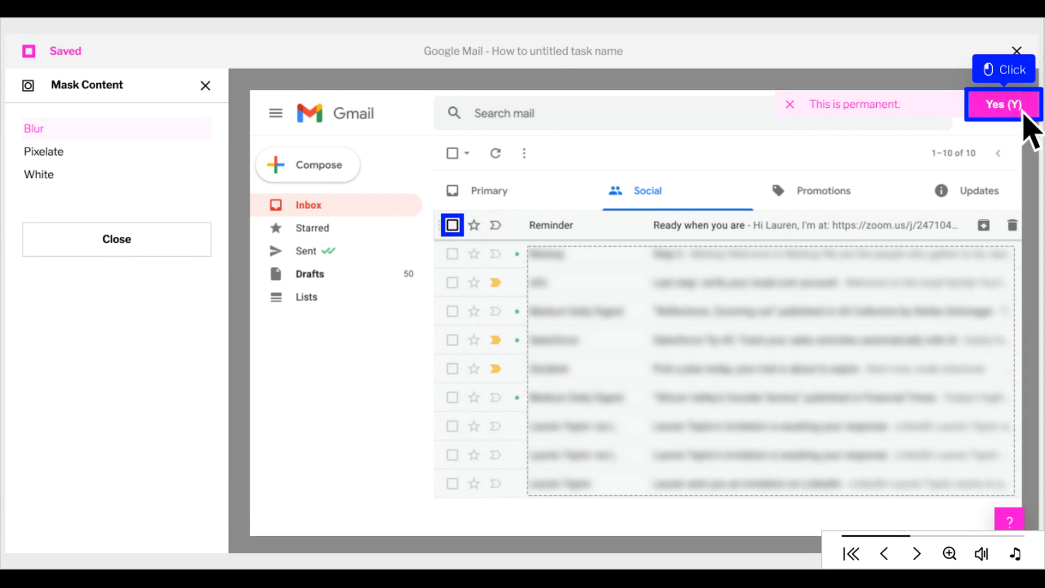
{"action": "left_click", "coordinate": [1003, 104]}
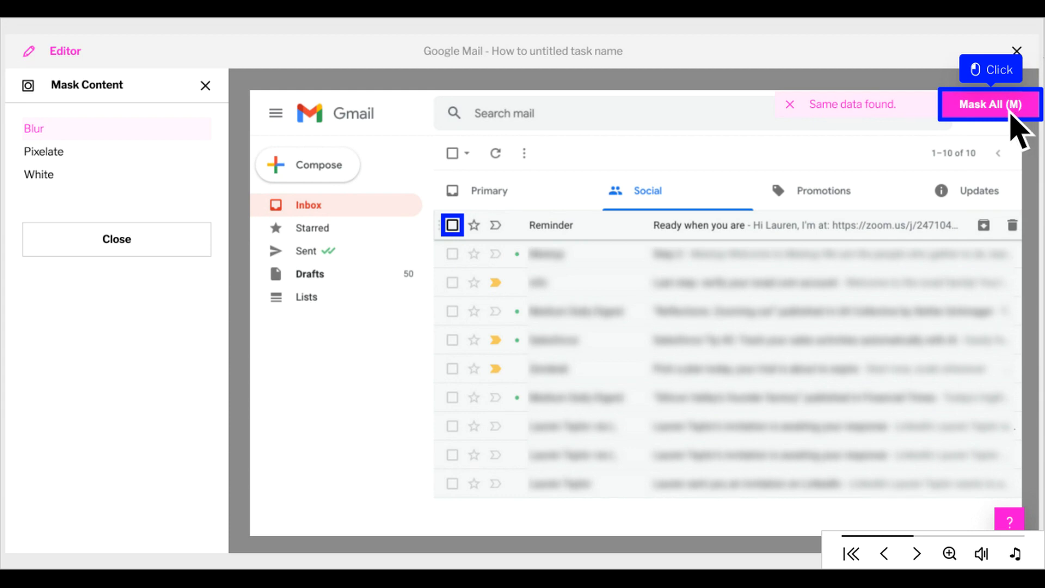
{"action": "left_click", "coordinate": [988, 104]}
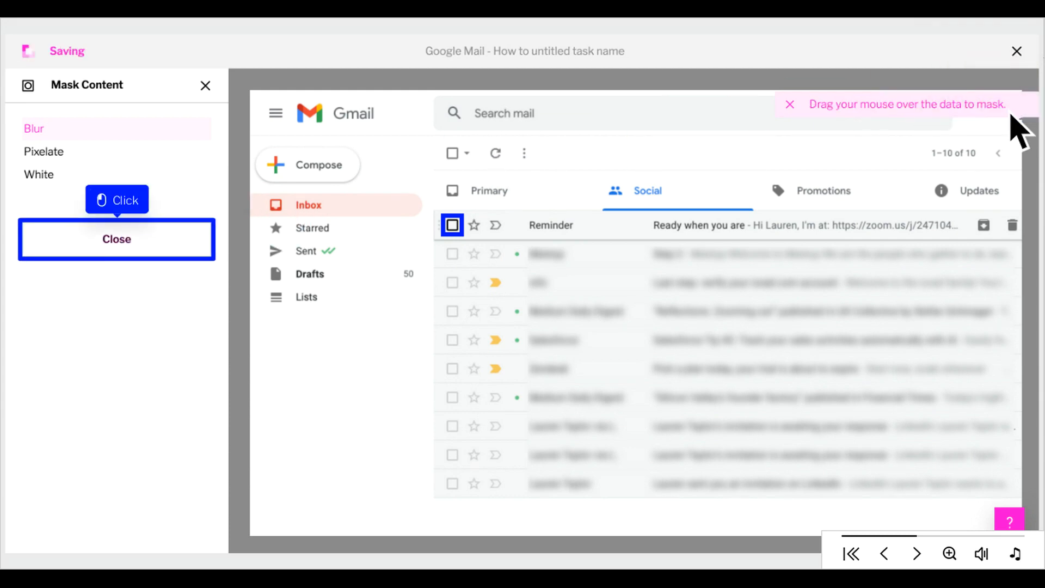
{"action": "mouse_move", "coordinate": [663, 172]}
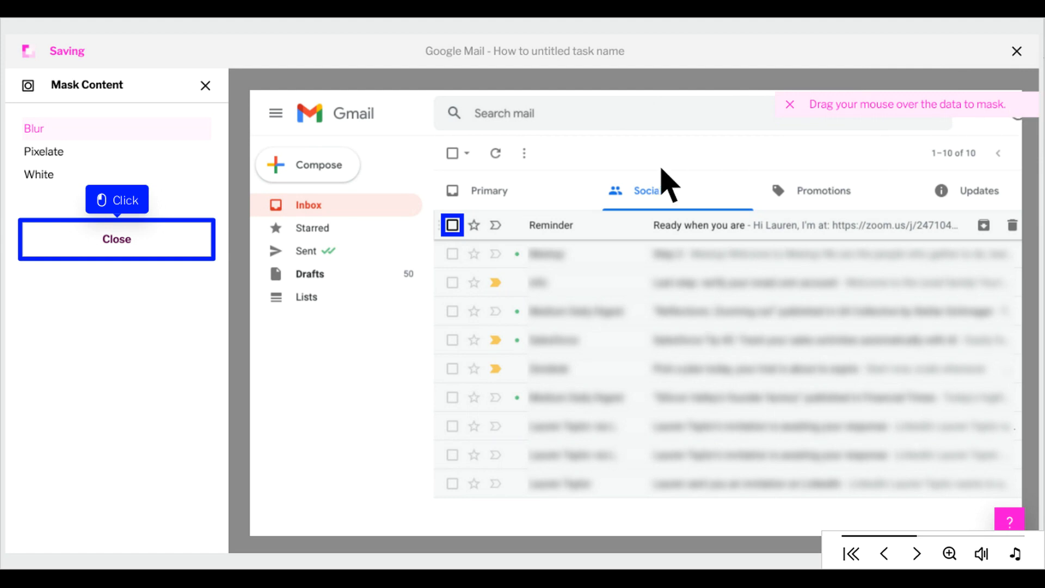
{"action": "left_click", "coordinate": [116, 239]}
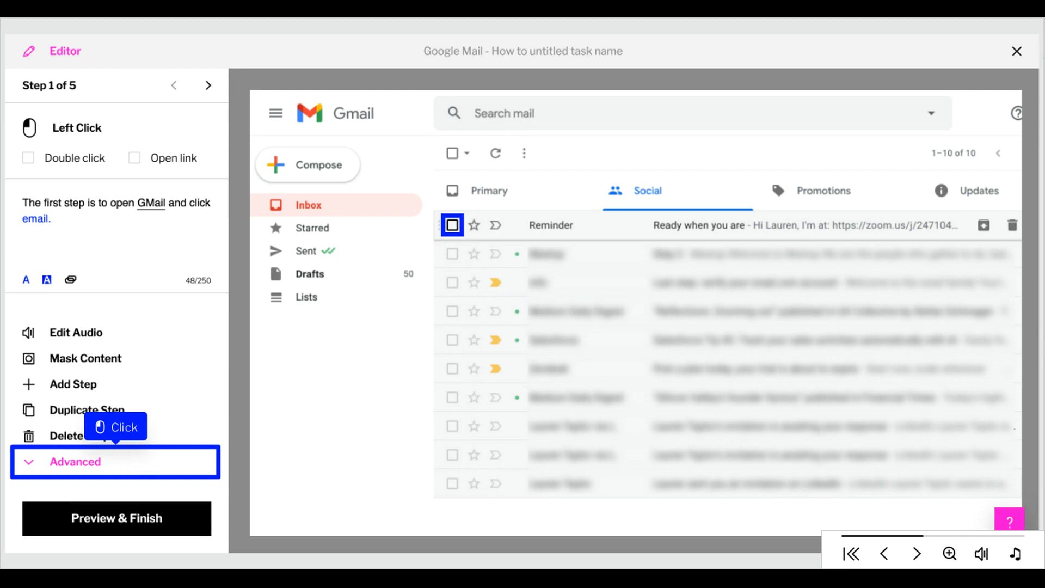
- Browse step 1's advanced options, then return to the main step actions
{"action": "left_click", "coordinate": [75, 463]}
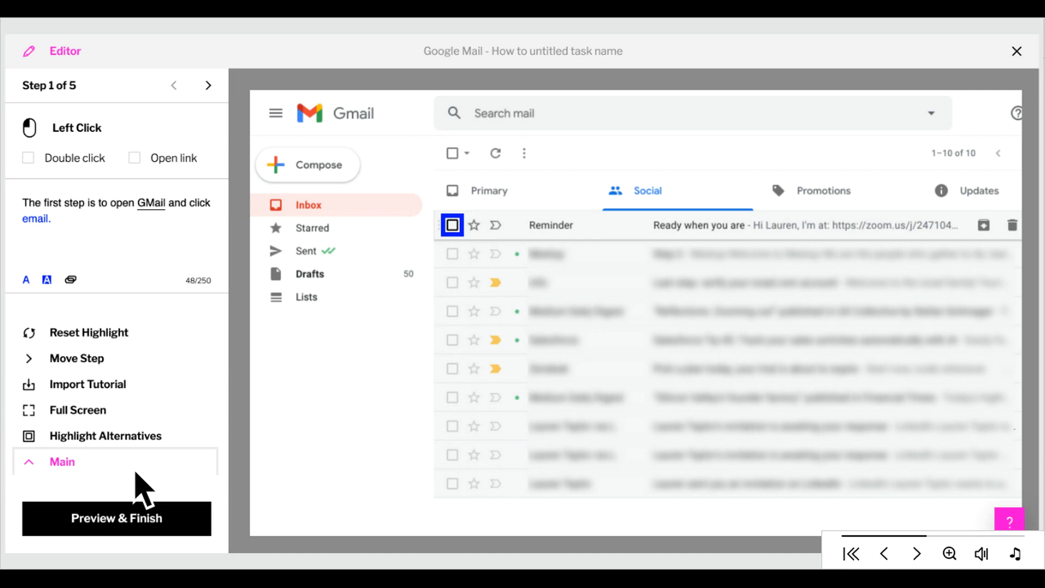
{"action": "left_click", "coordinate": [61, 461]}
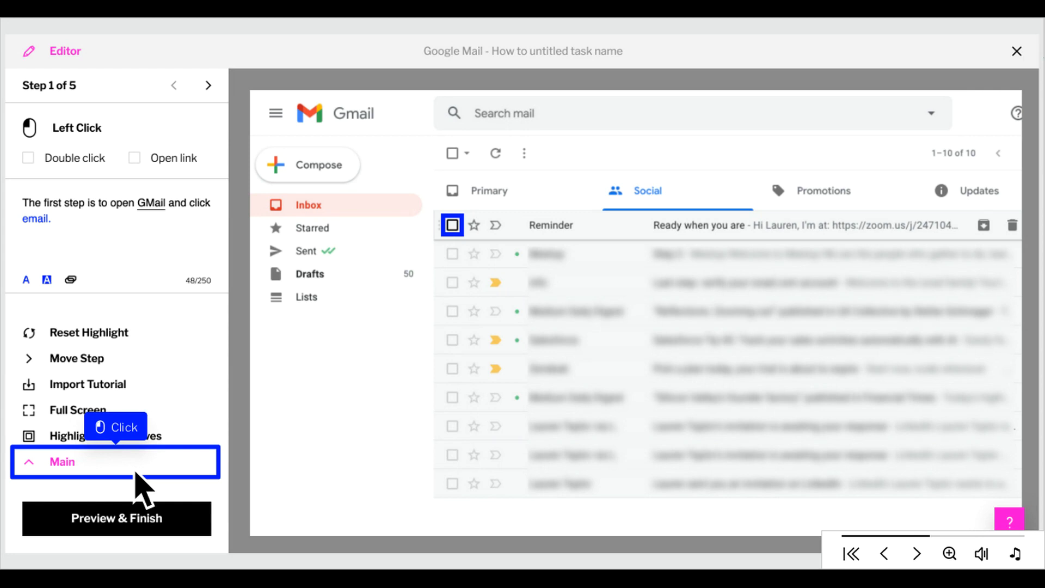
{"action": "left_click", "coordinate": [62, 461]}
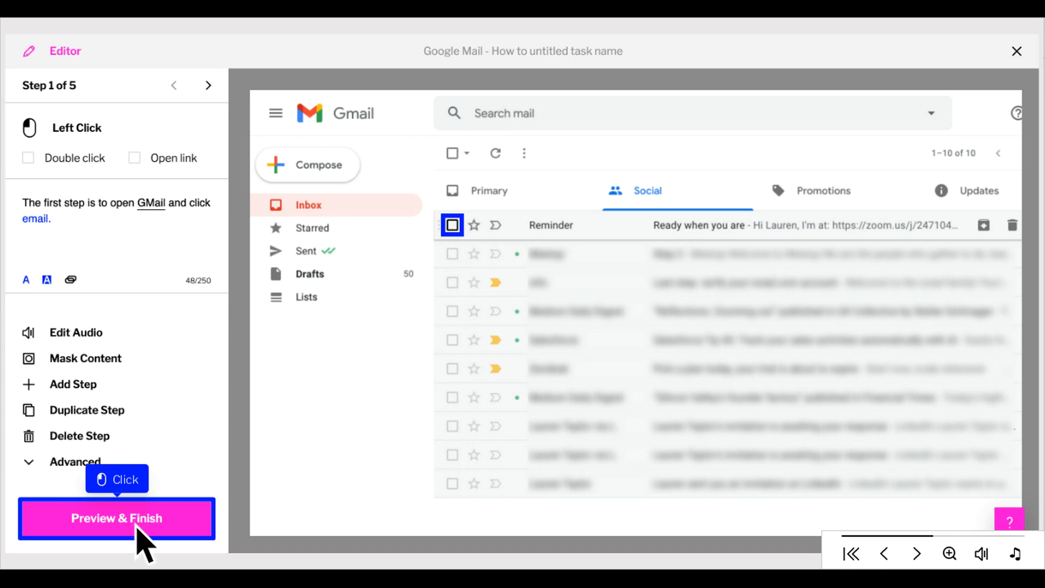
- Retitle the tutorial 'How to label an email' and set privacy to Unlisted
{"action": "left_click", "coordinate": [116, 518]}
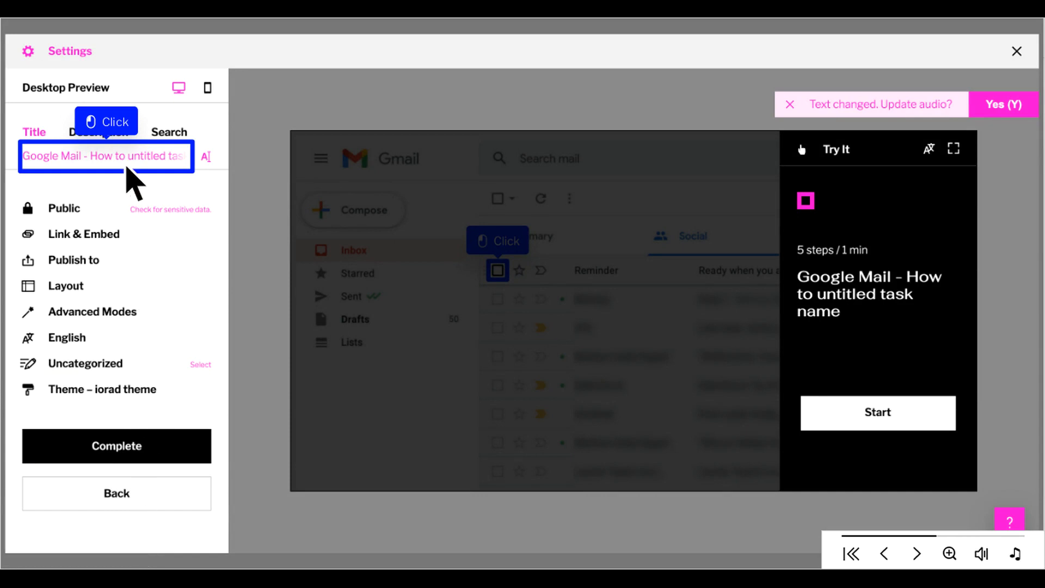
{"action": "type", "text": "How to label an email"}
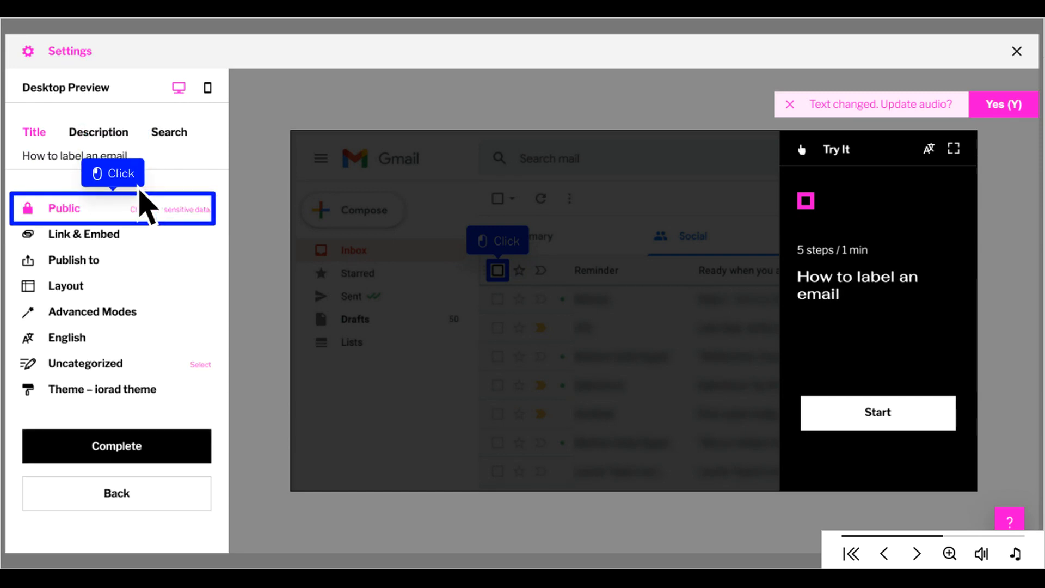
{"action": "mouse_move", "coordinate": [143, 226]}
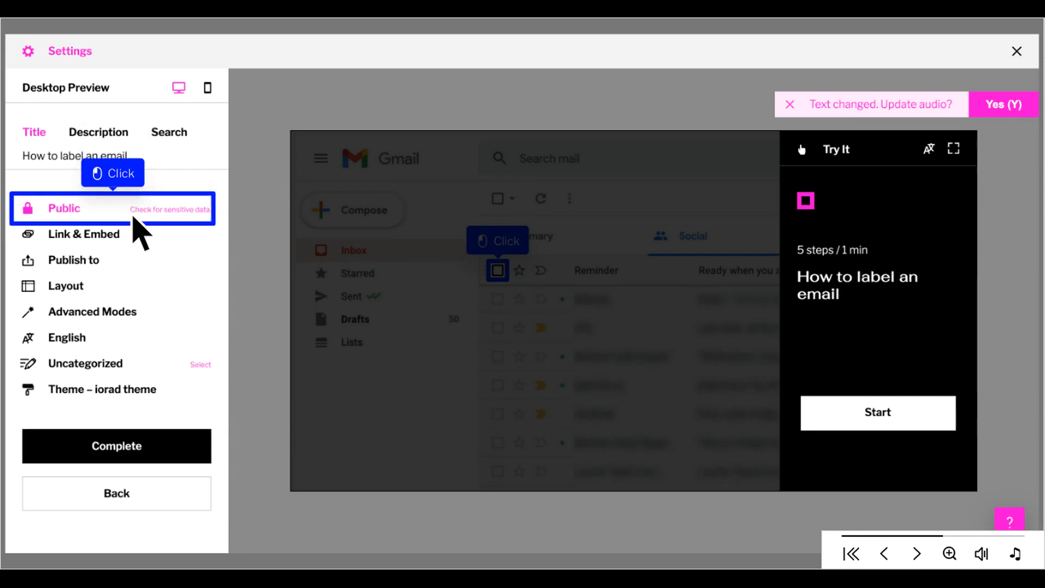
{"action": "left_click", "coordinate": [64, 208]}
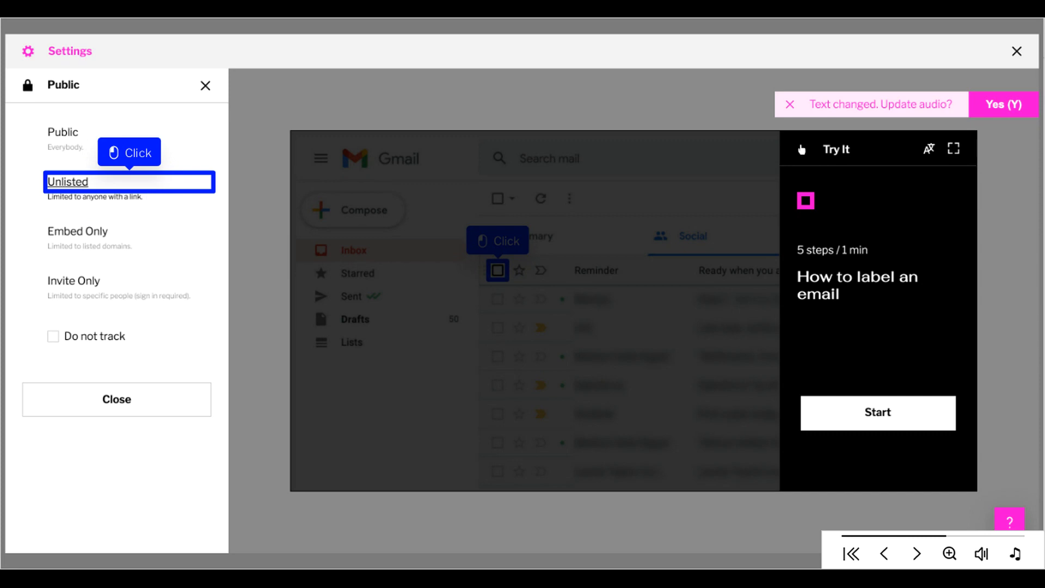
{"action": "left_click", "coordinate": [129, 182]}
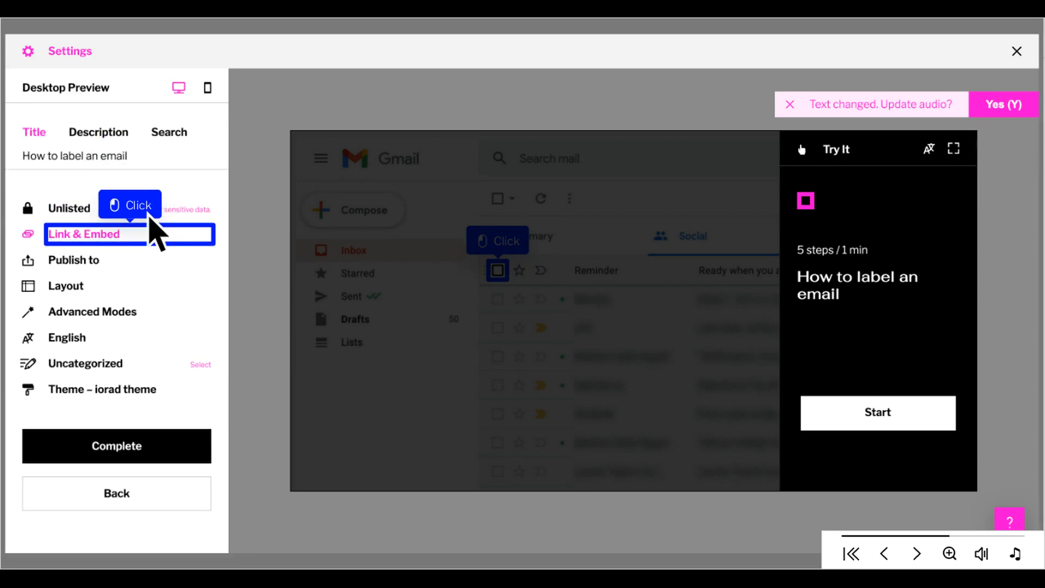
- Copy the tutorial's direct link from Link & Embed
{"action": "left_click", "coordinate": [84, 235]}
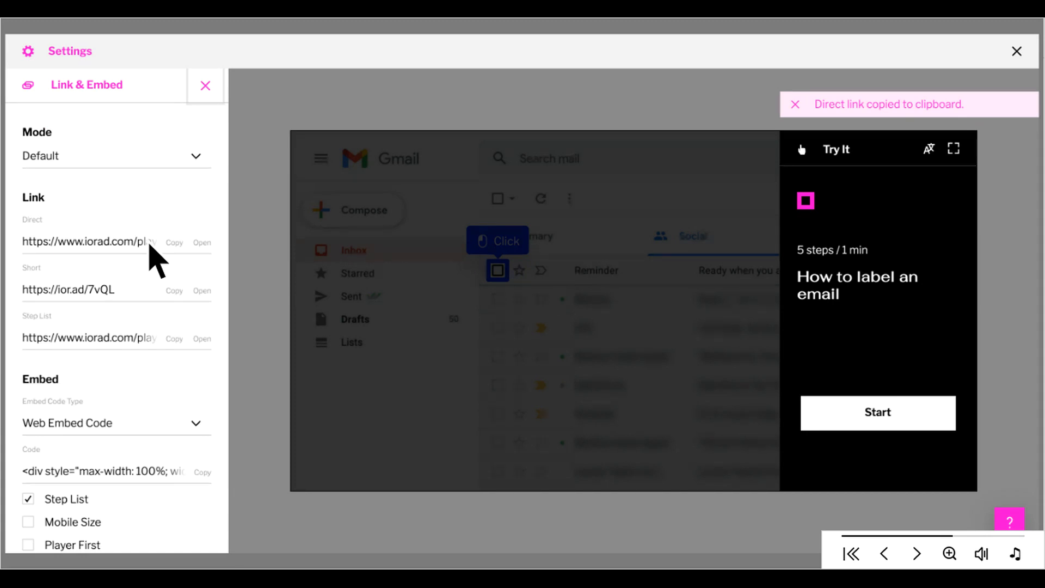
{"action": "left_click", "coordinate": [205, 85]}
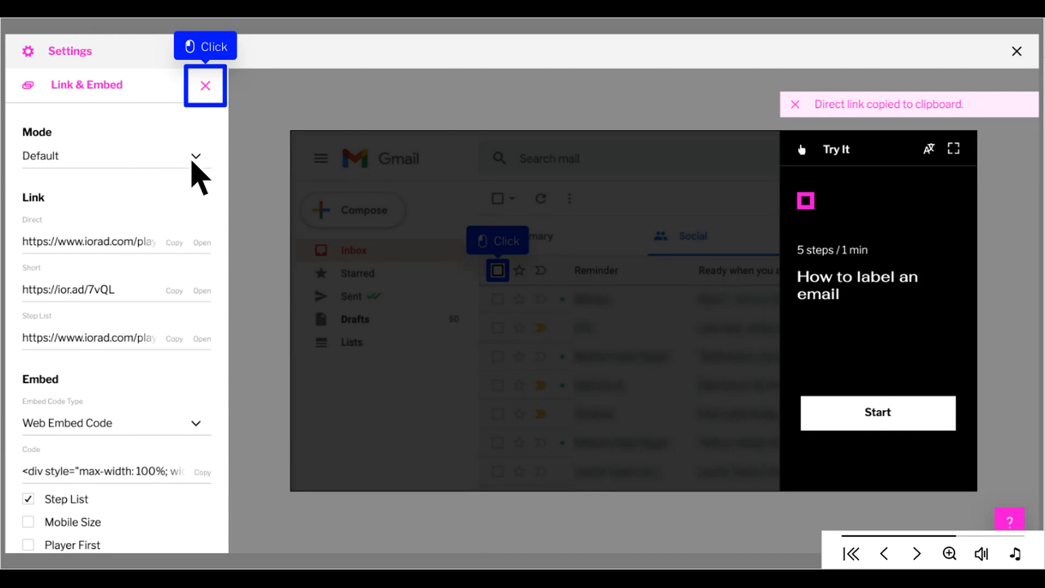
- Close the Link & Embed and Publish To panels
{"action": "left_click", "coordinate": [205, 86]}
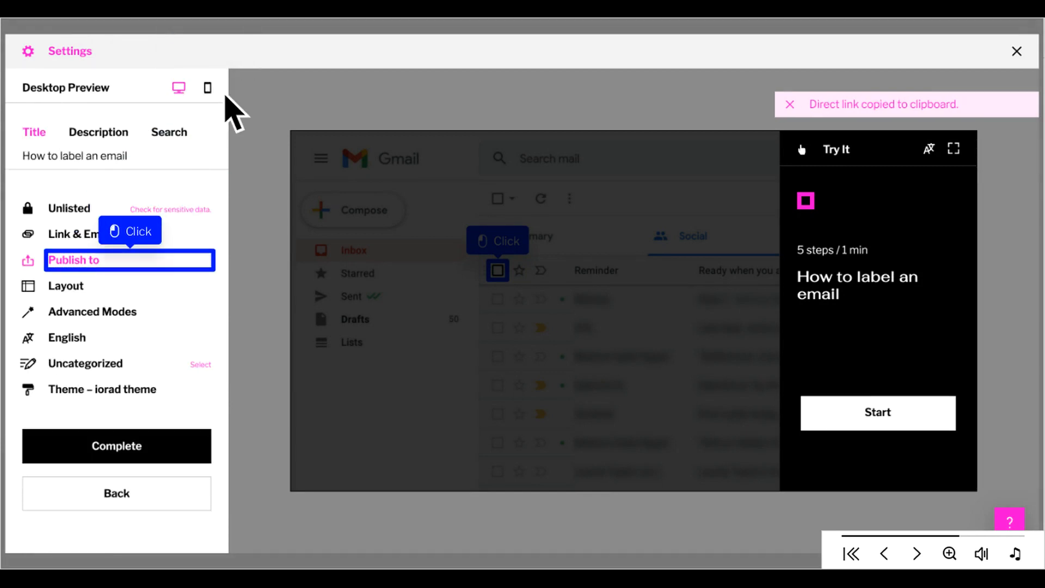
{"action": "mouse_move", "coordinate": [174, 250]}
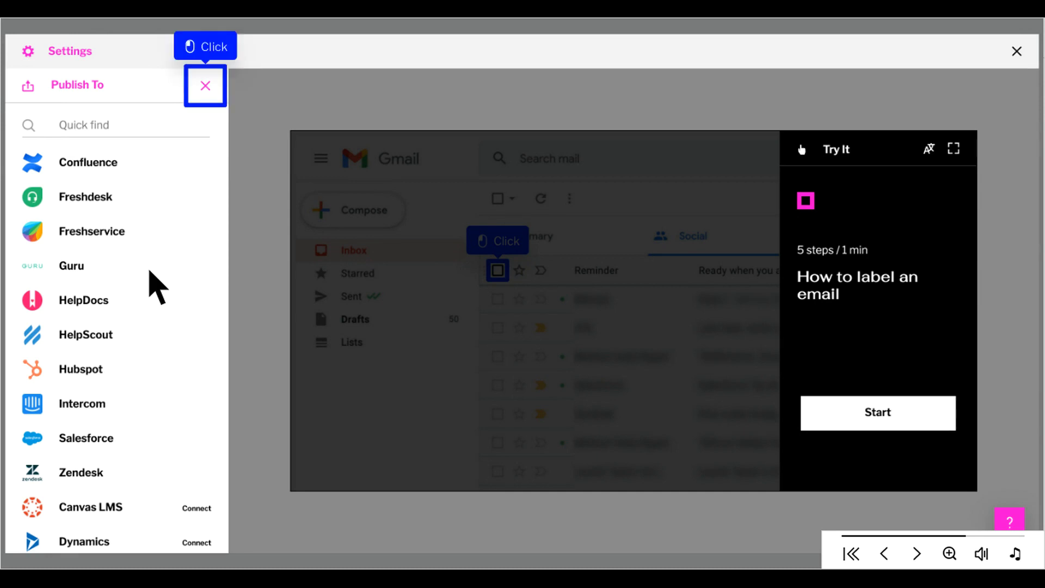
{"action": "mouse_move", "coordinate": [185, 211]}
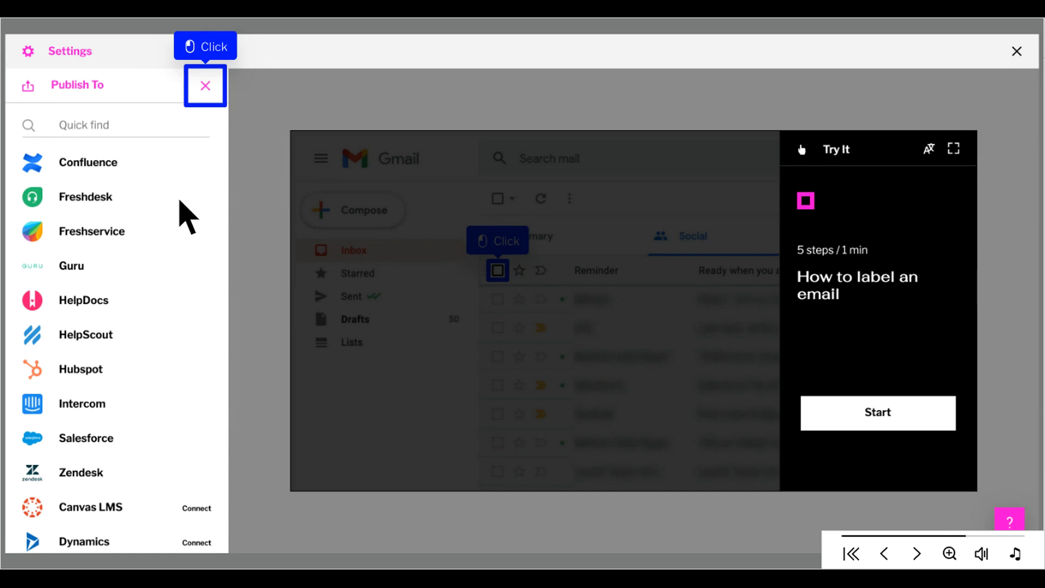
{"action": "left_click", "coordinate": [204, 85]}
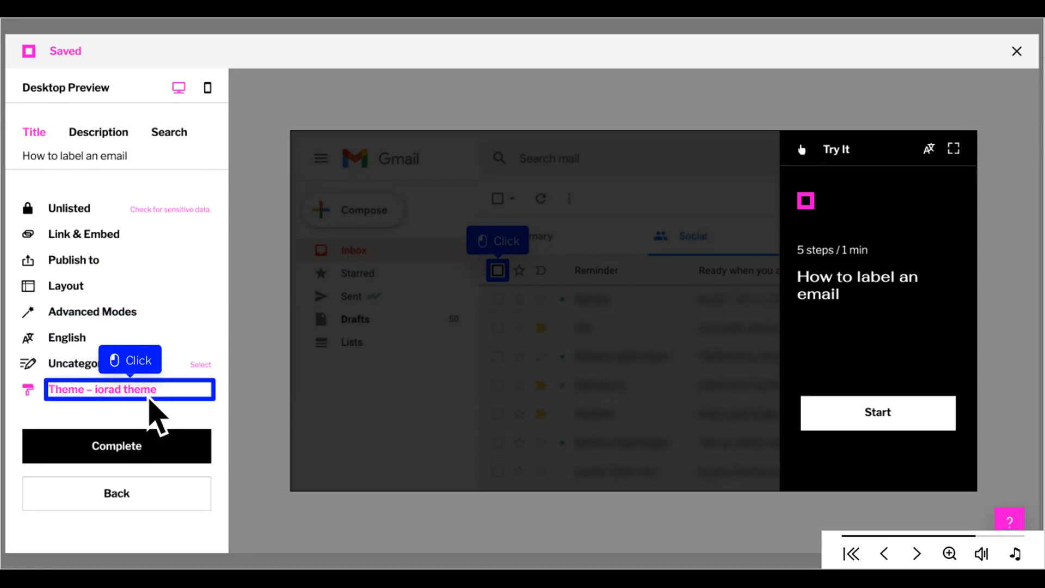
- Apply the Custom 3 theme with company logo and photo background
{"action": "left_click", "coordinate": [129, 389]}
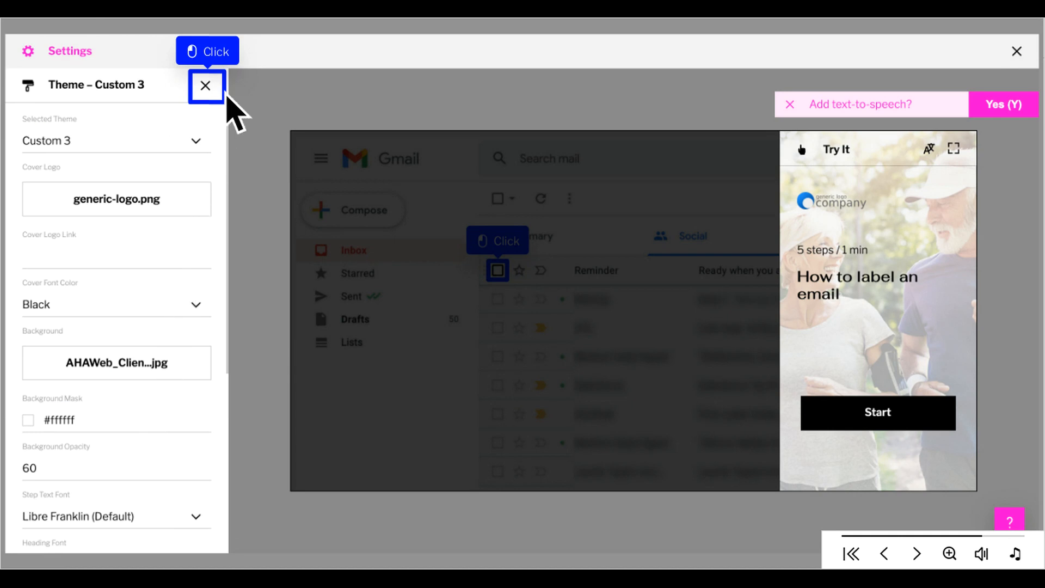
{"action": "left_click", "coordinate": [206, 86]}
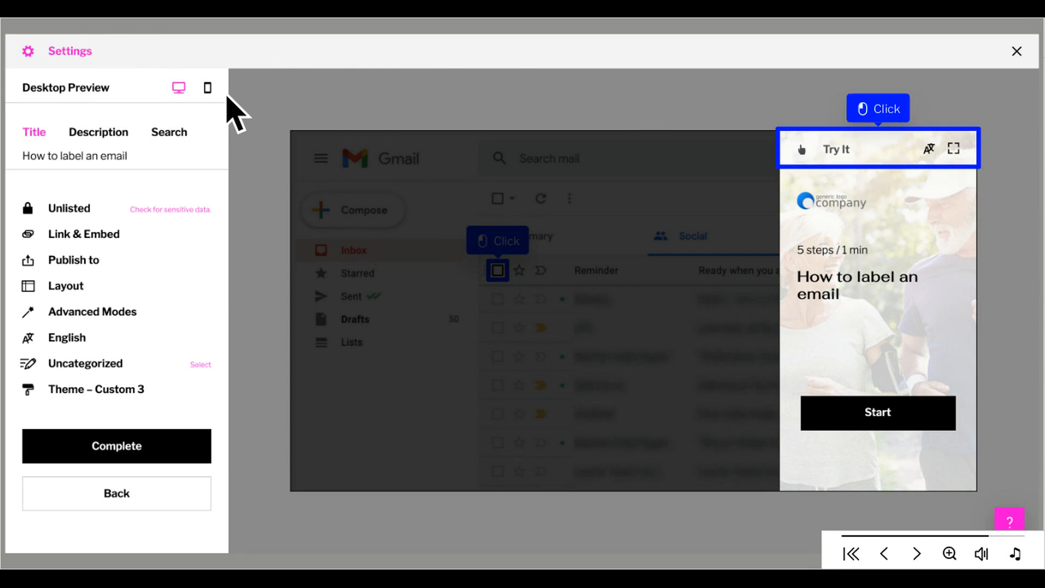
{"action": "mouse_move", "coordinate": [471, 118]}
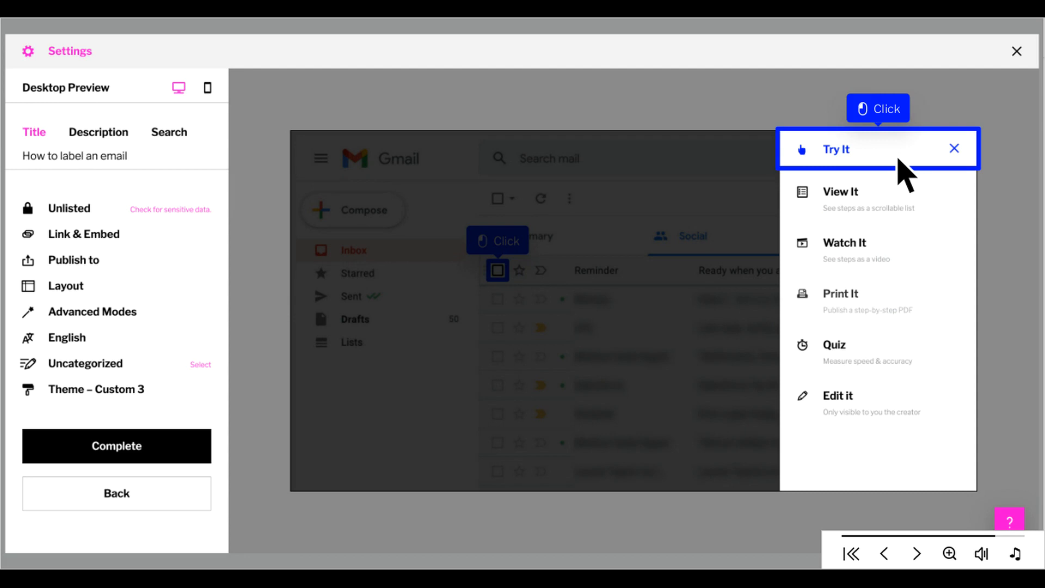
- Play the Try It preview through opening Labels and applying the label
{"action": "left_click", "coordinate": [837, 149]}
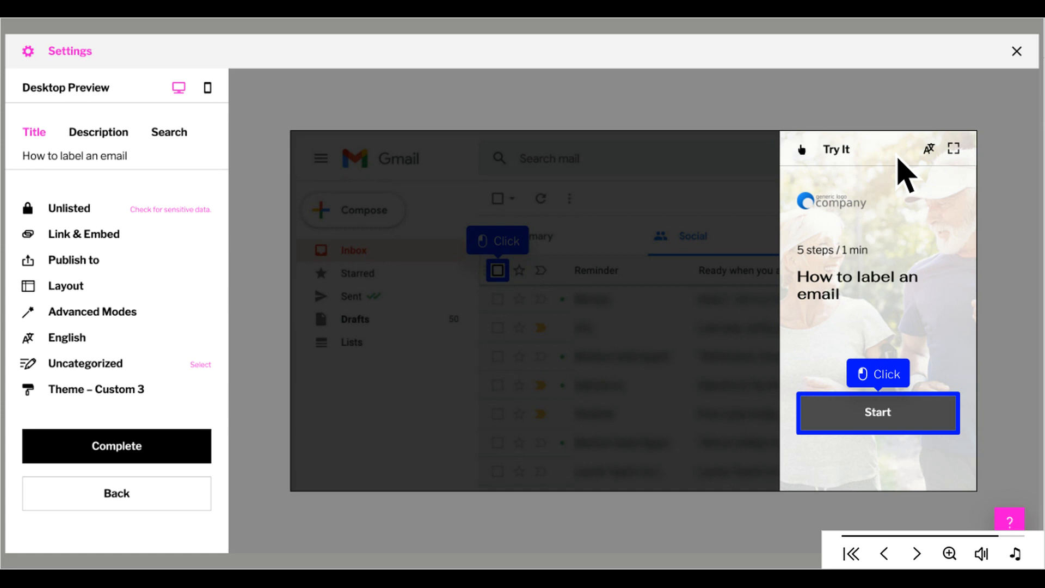
{"action": "mouse_move", "coordinate": [900, 443]}
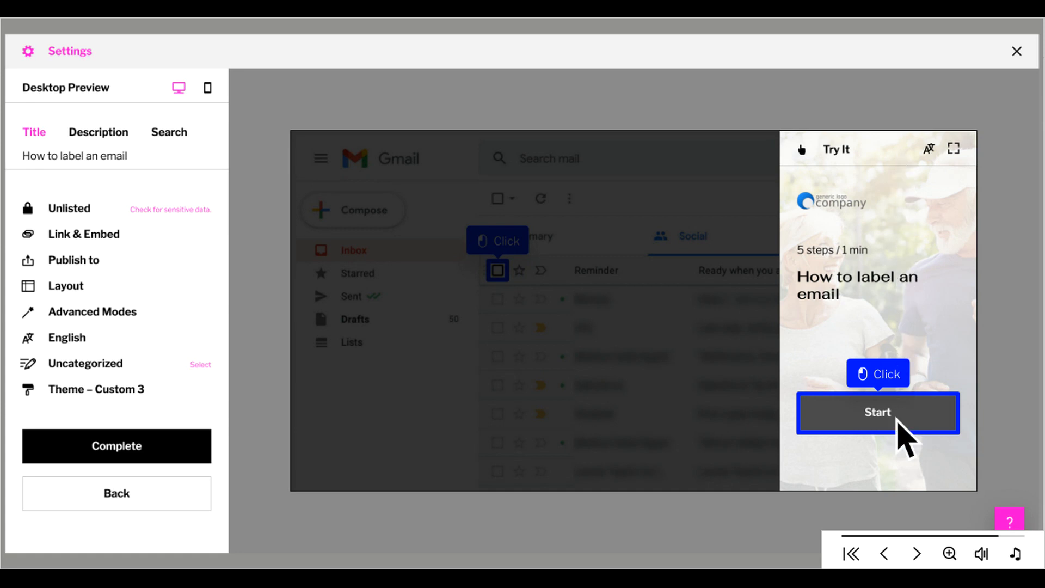
{"action": "left_click", "coordinate": [878, 413]}
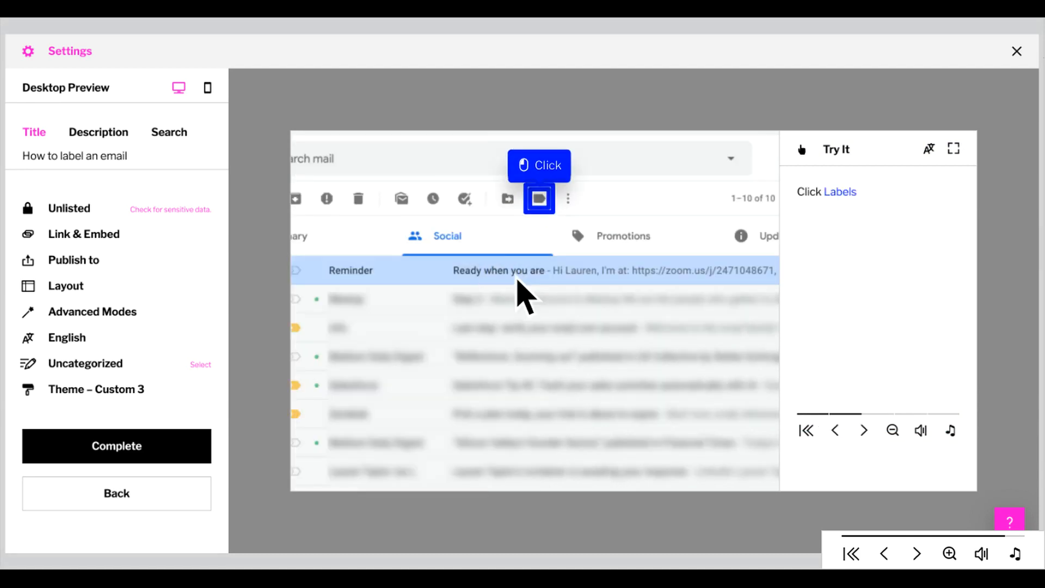
{"action": "mouse_move", "coordinate": [568, 220]}
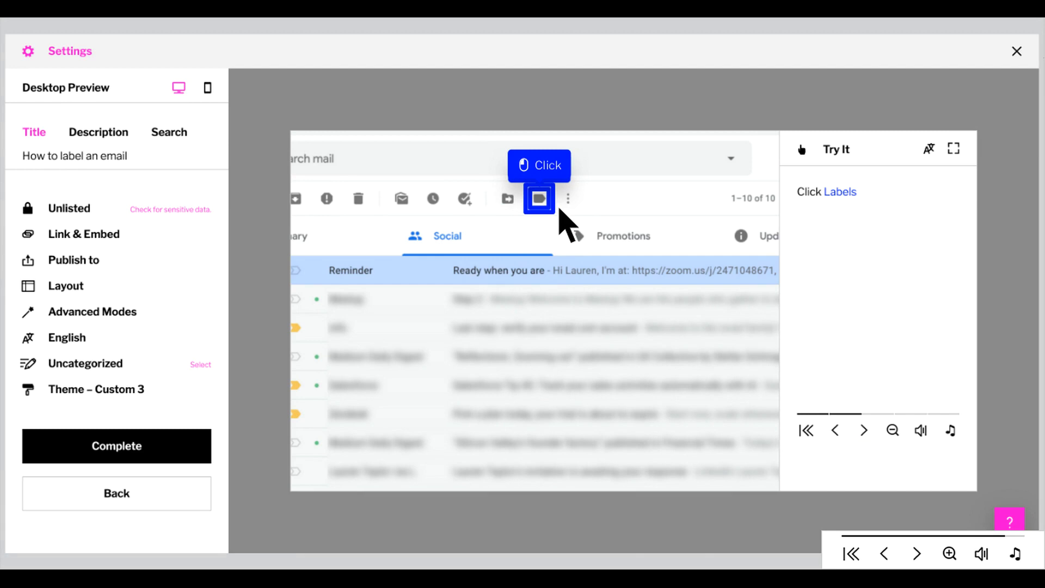
{"action": "left_click", "coordinate": [539, 199]}
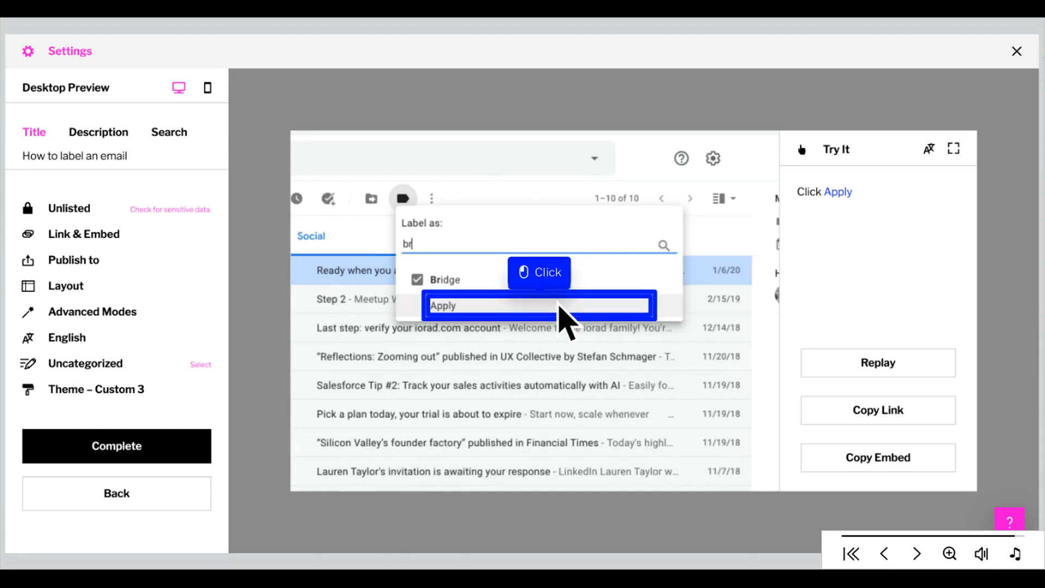
{"action": "left_click", "coordinate": [540, 306]}
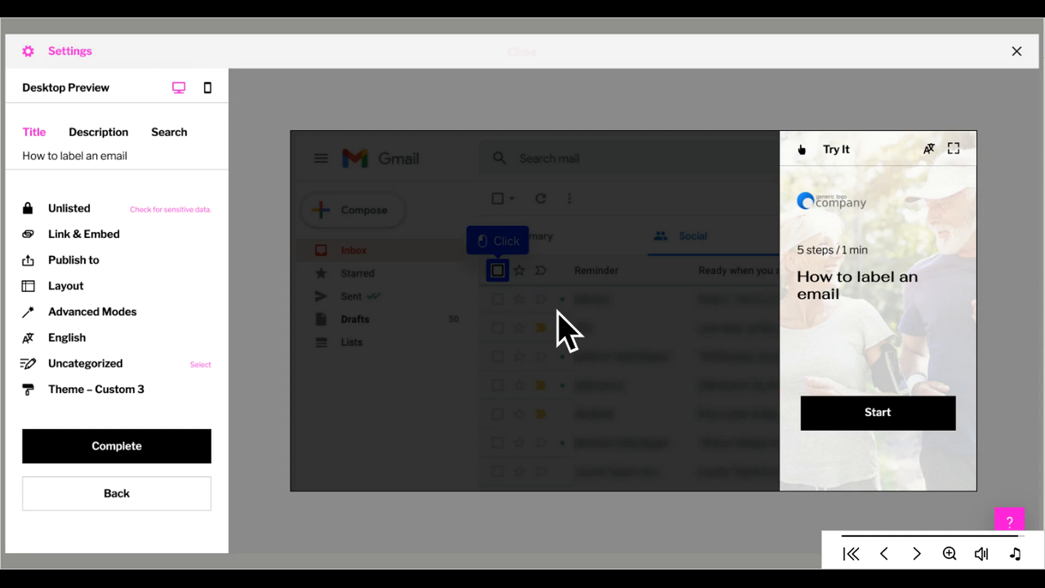